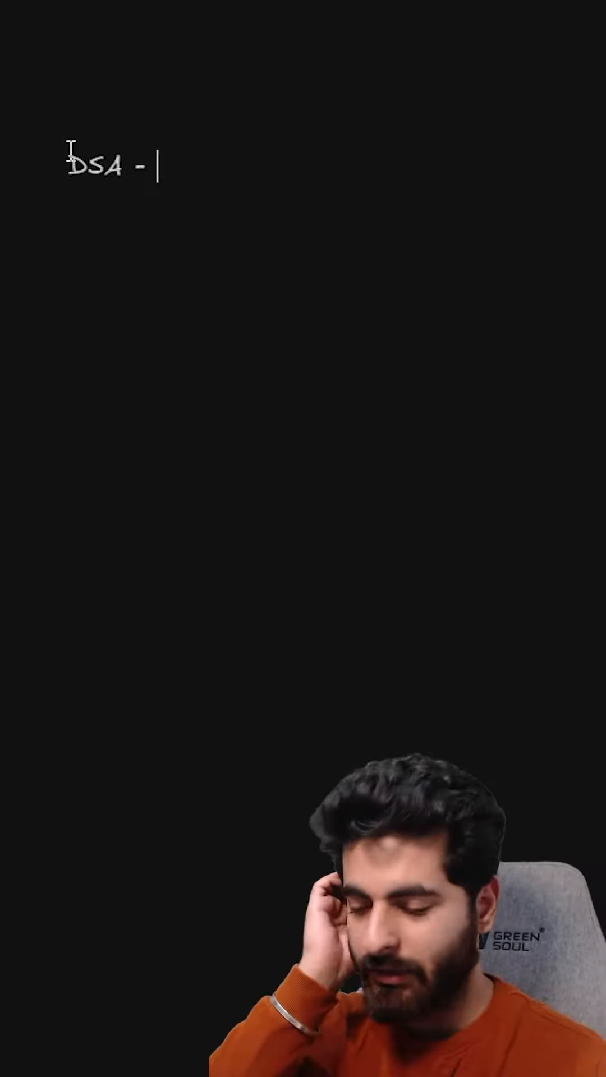
type("NEET CODE ROADMAP")
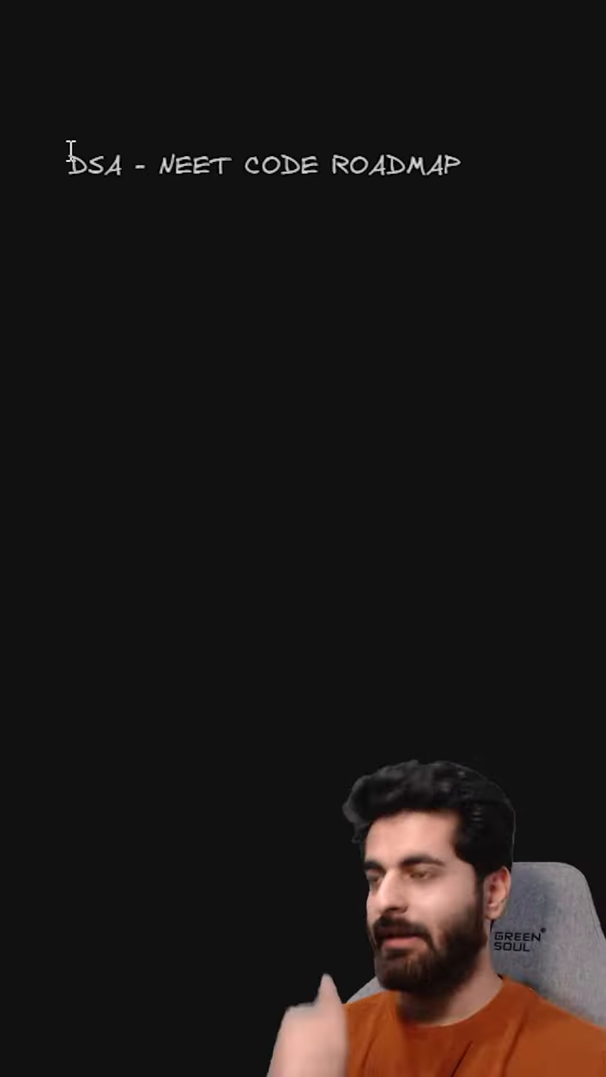
type("SYSTEM DESIGN")
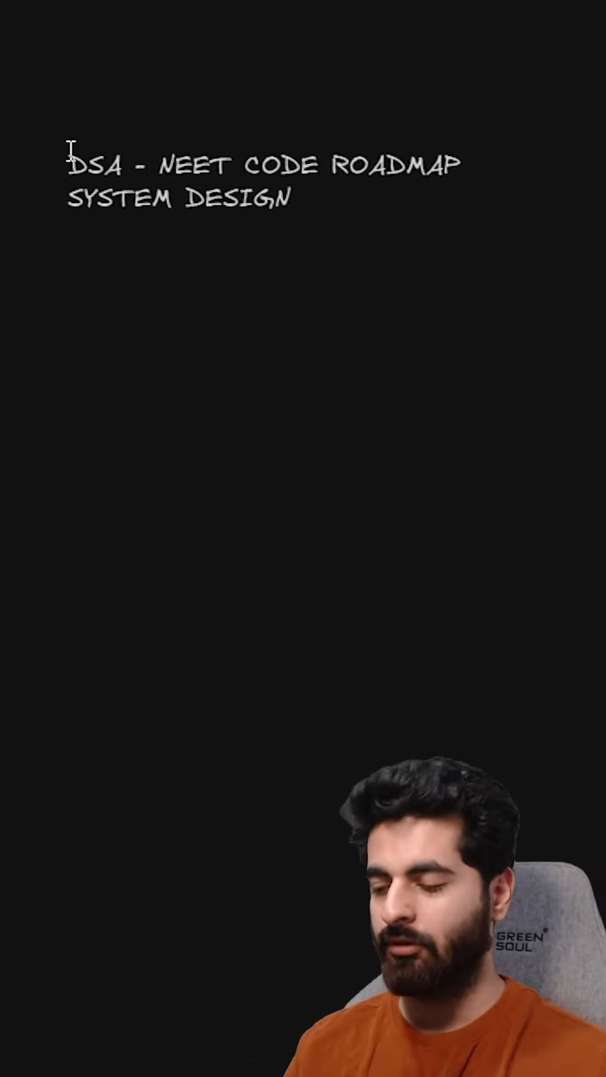
type("-")
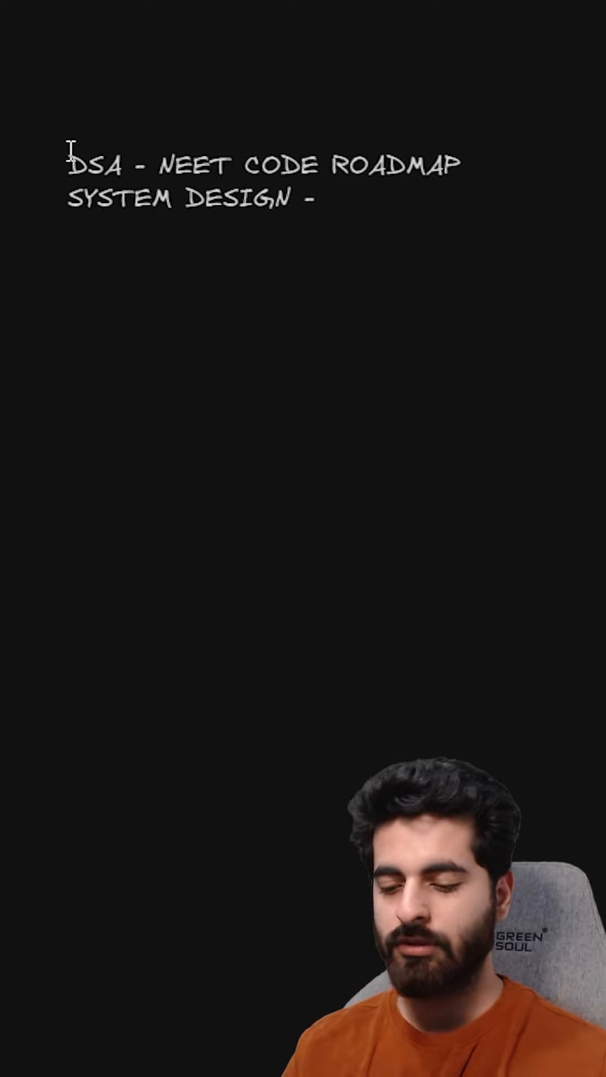
type("TAKEUFORWARD")
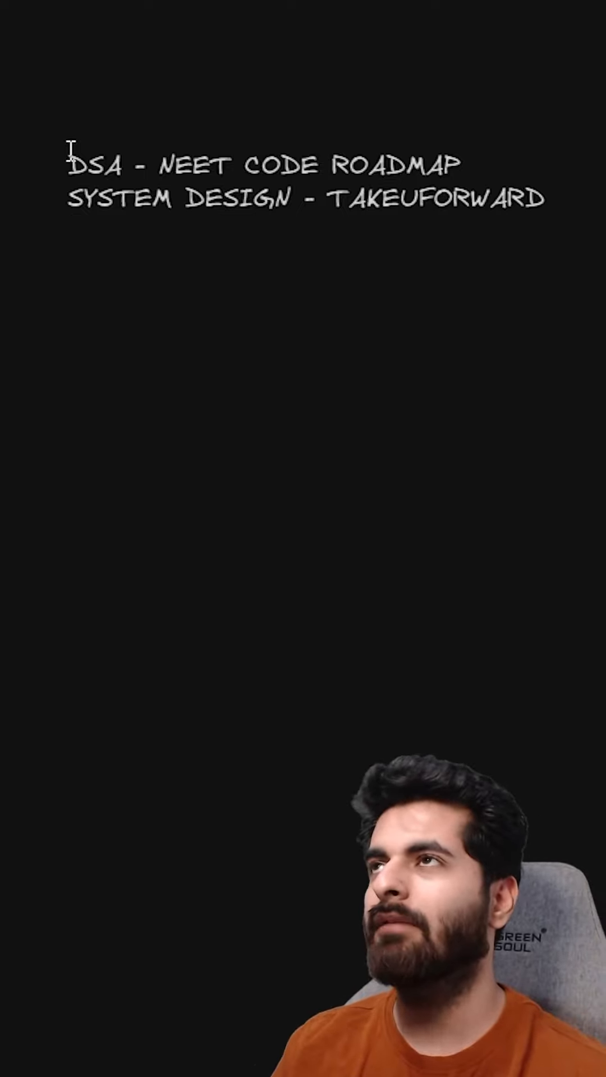
type("MERN STACK - RE")
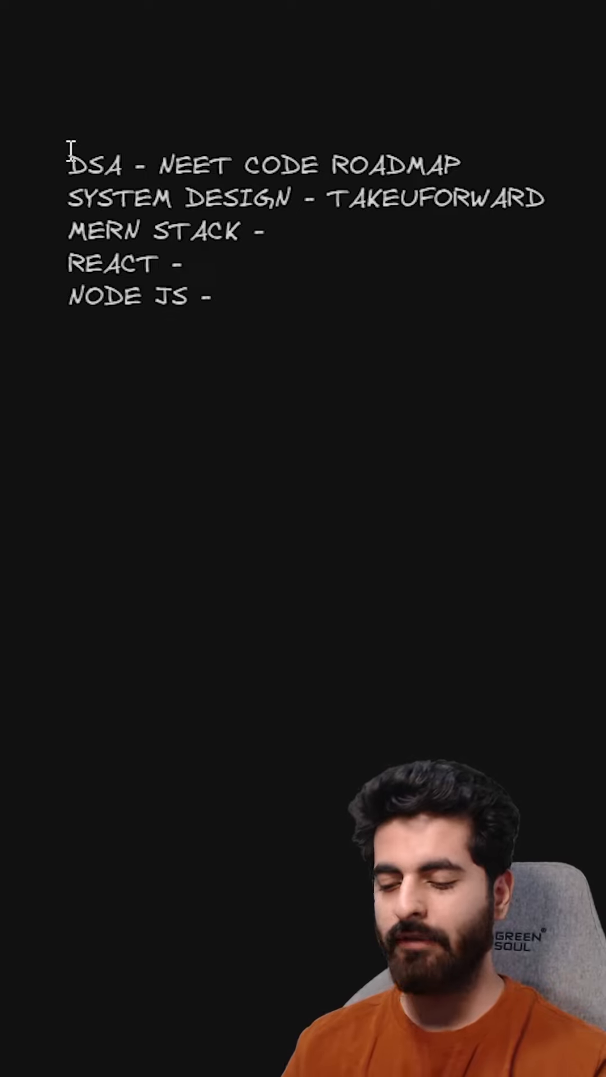
type("theory")
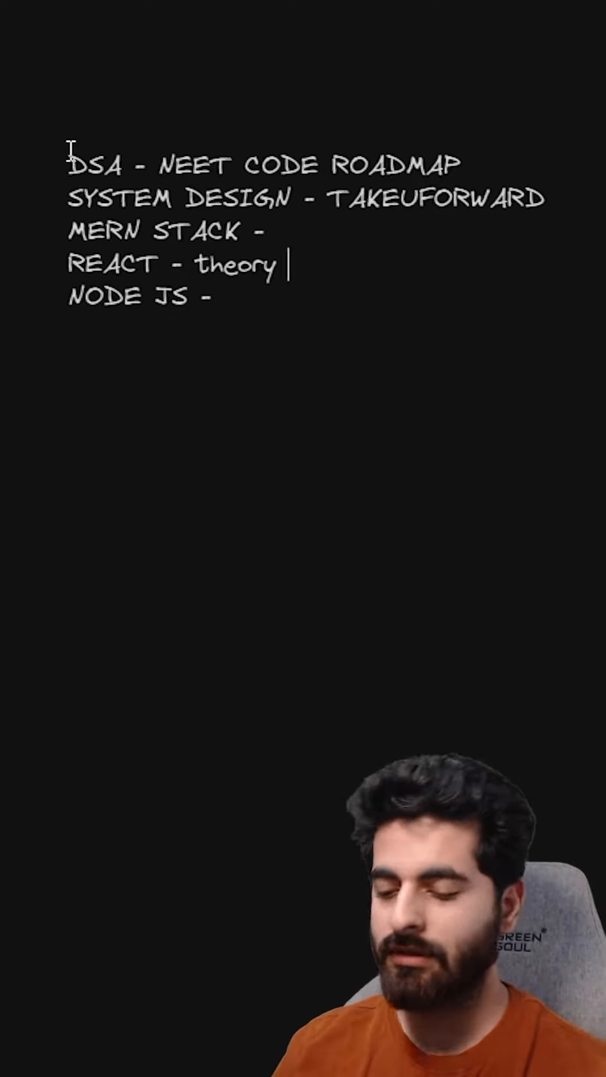
type("virtual dom")
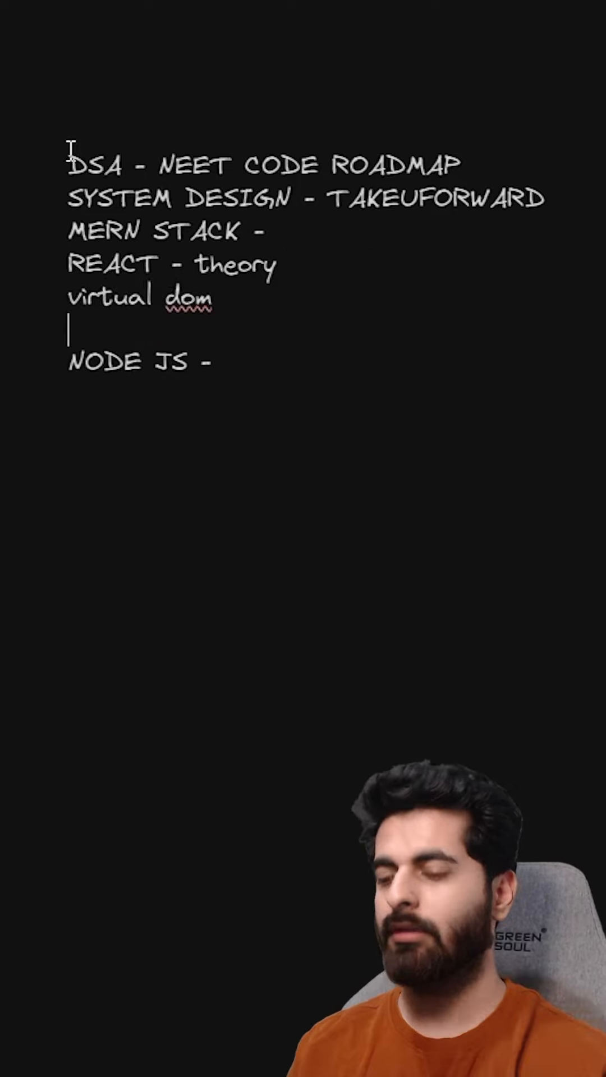
type("reconcilation")
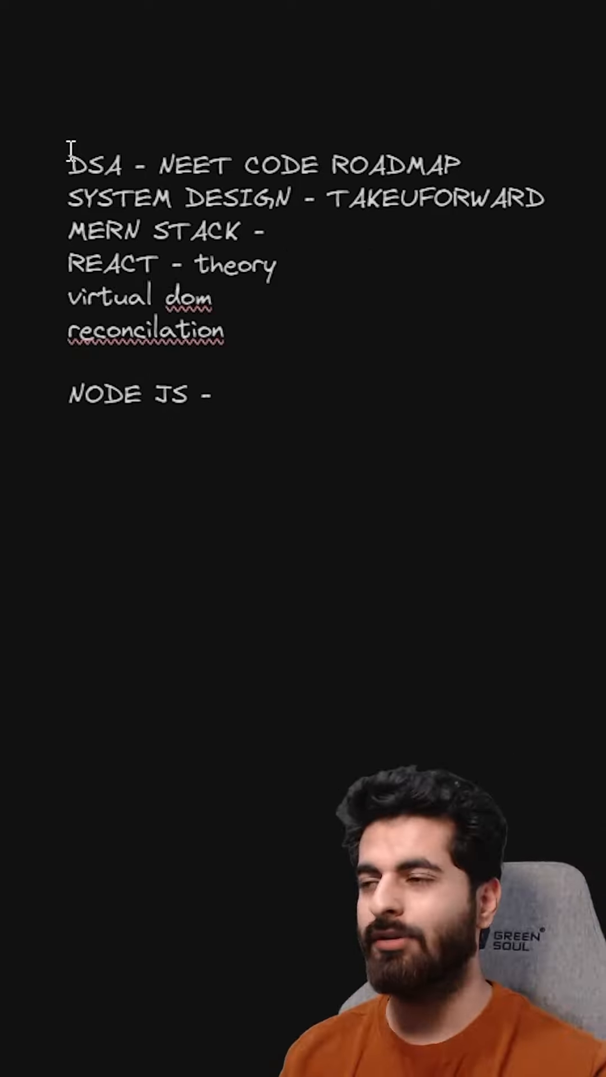
type("server")
type("miffle")
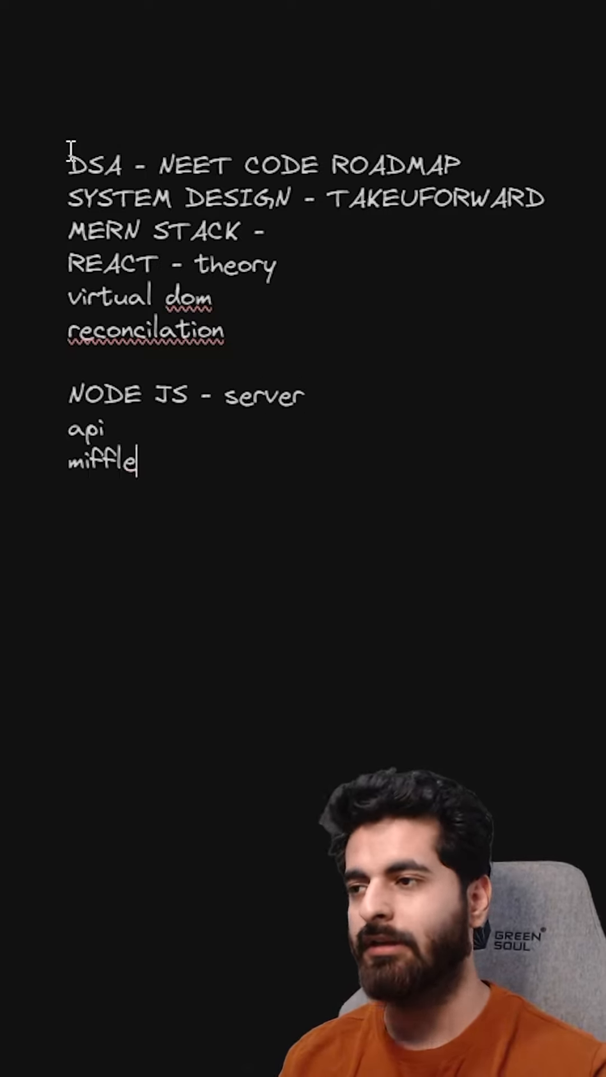
type("middlware")
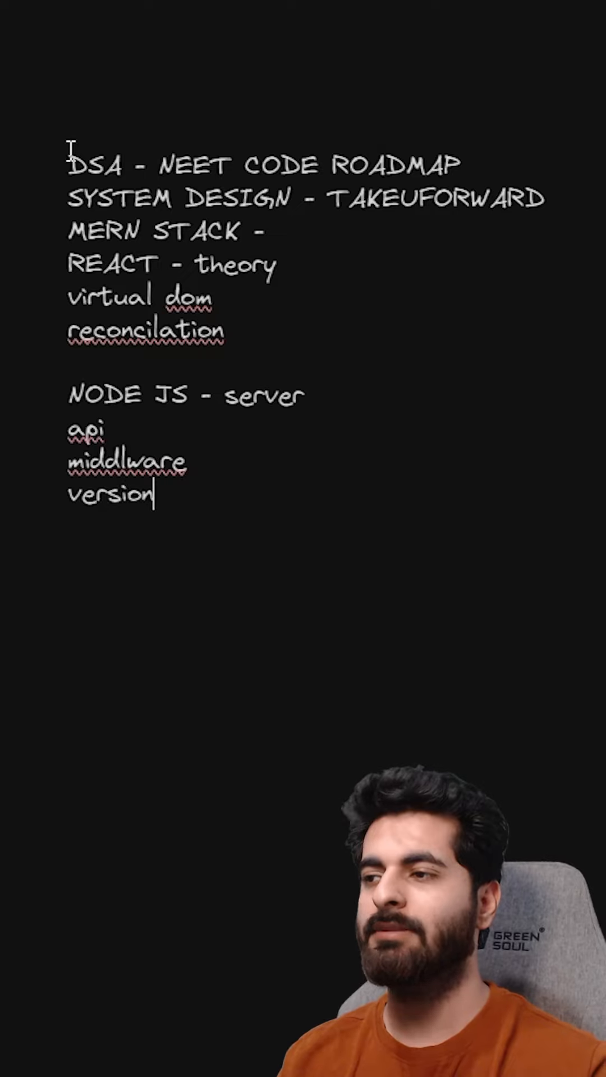
type("ing")
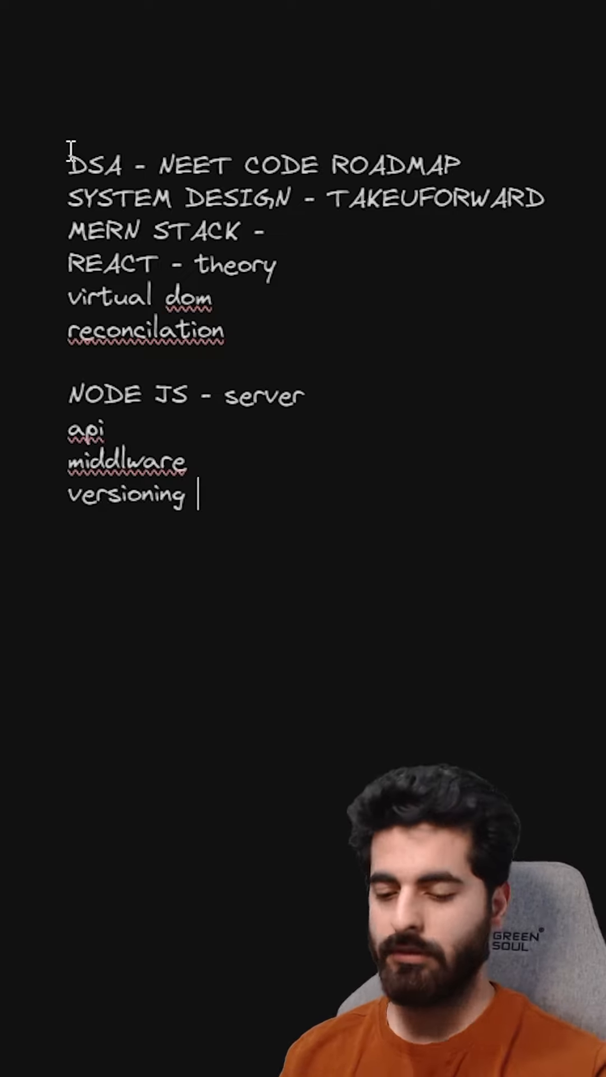
type("12.1.1")
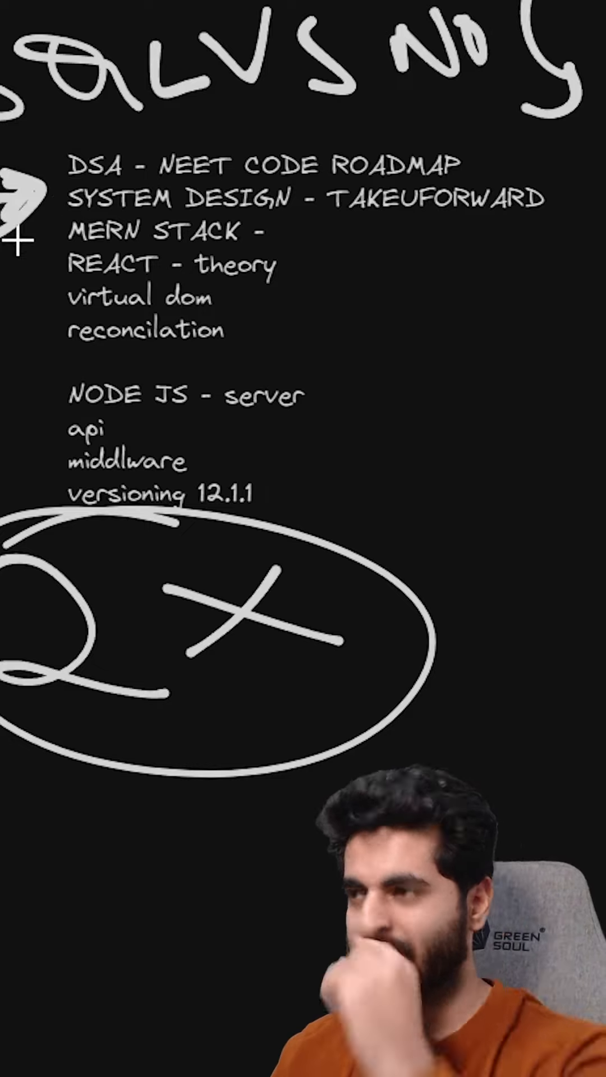
mouse_move(138, 597)
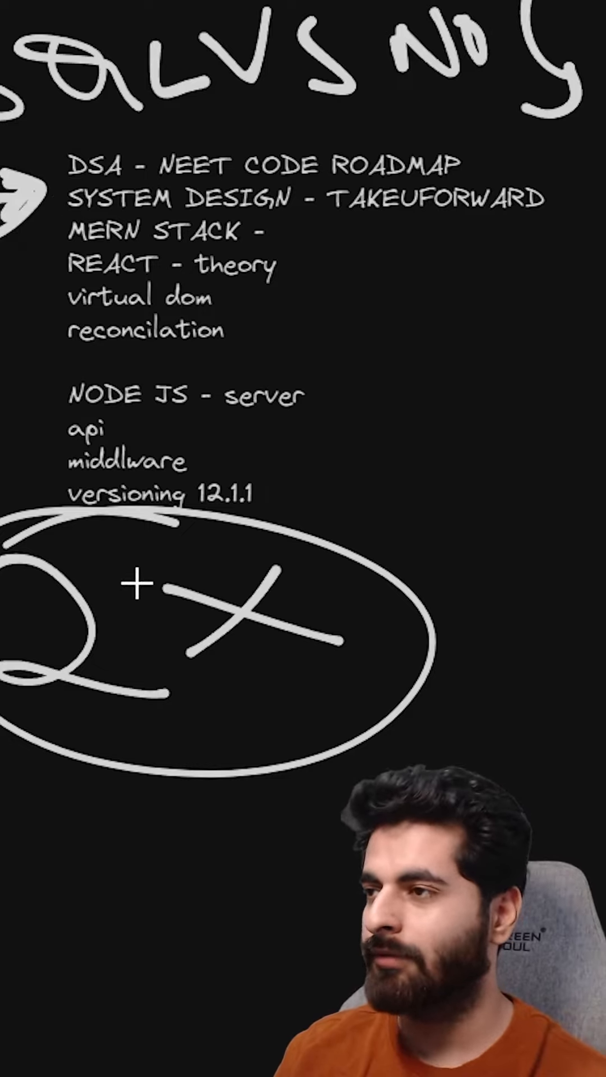